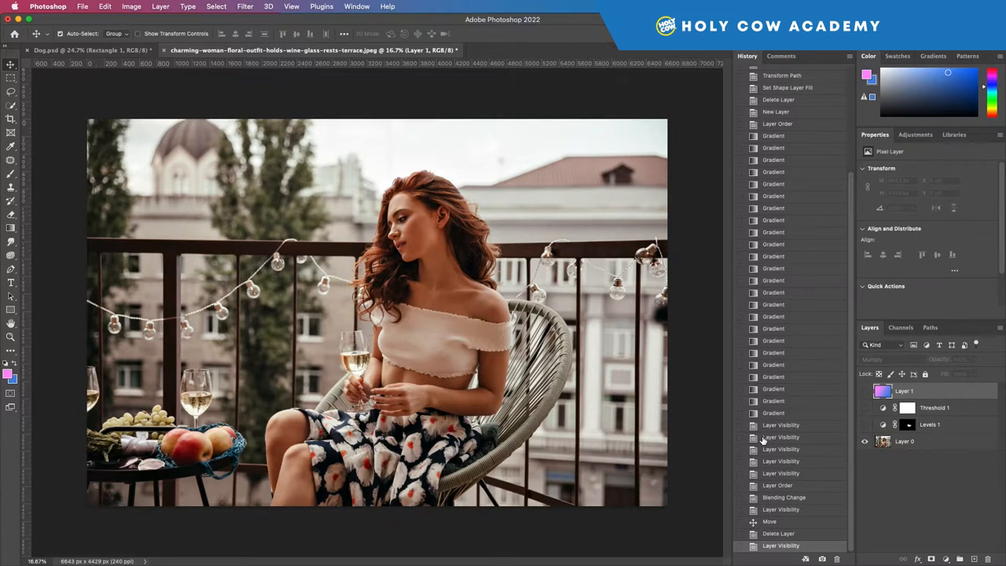
mouse_move(833, 437)
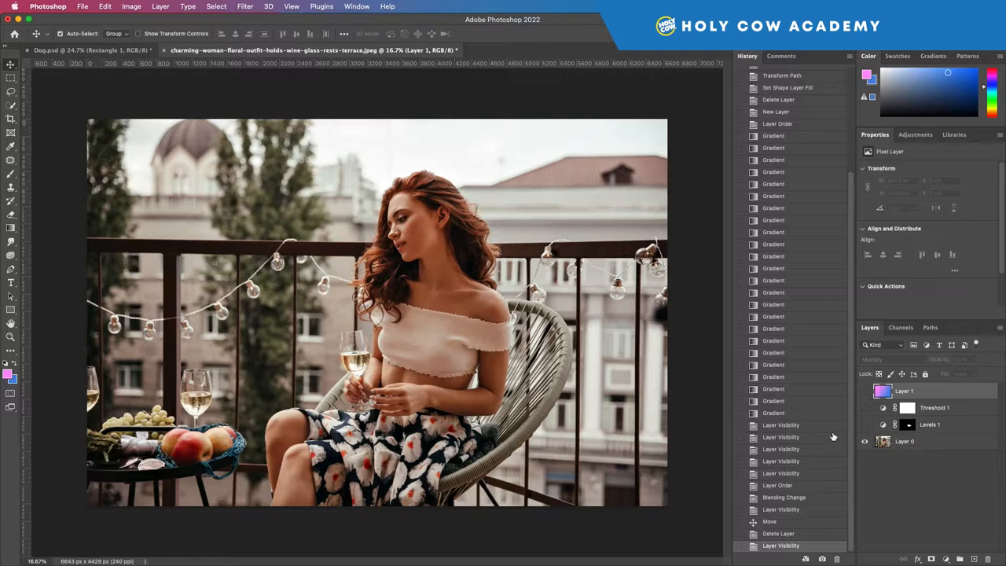
- Preview the threshold effect on and off, then delete Layer 1, Threshold 1 and Levels 1
left_click(865, 390)
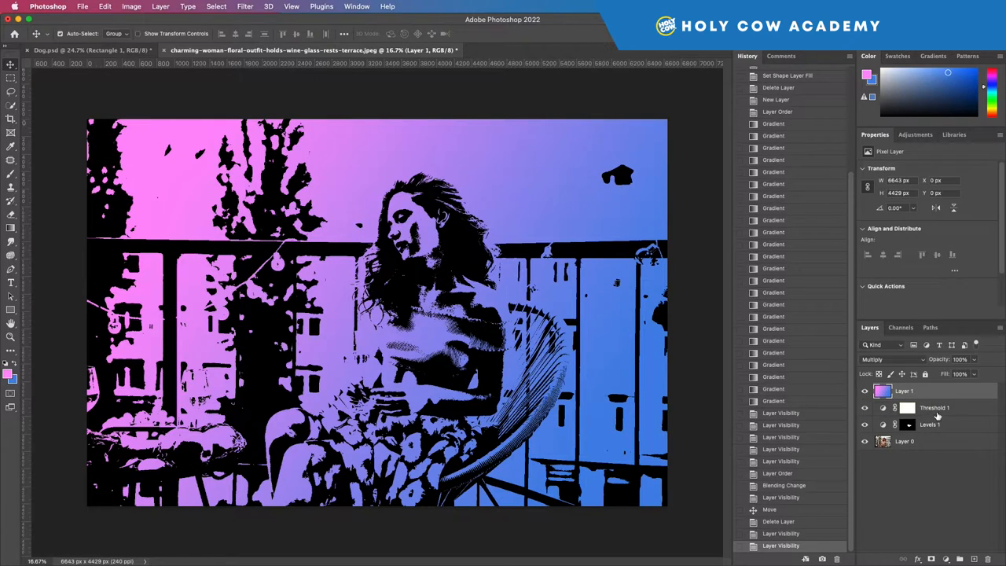
left_click(934, 407)
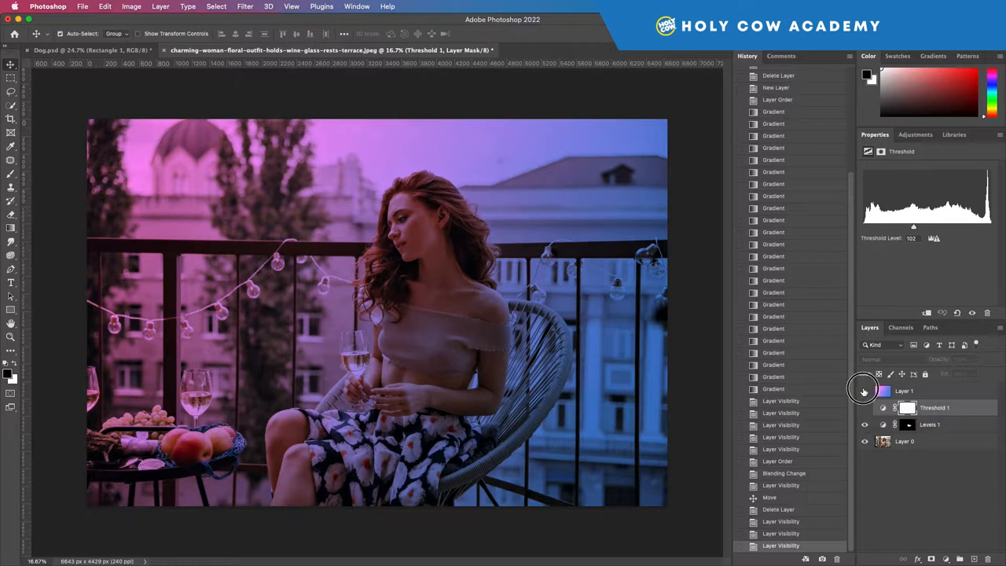
left_click(864, 407)
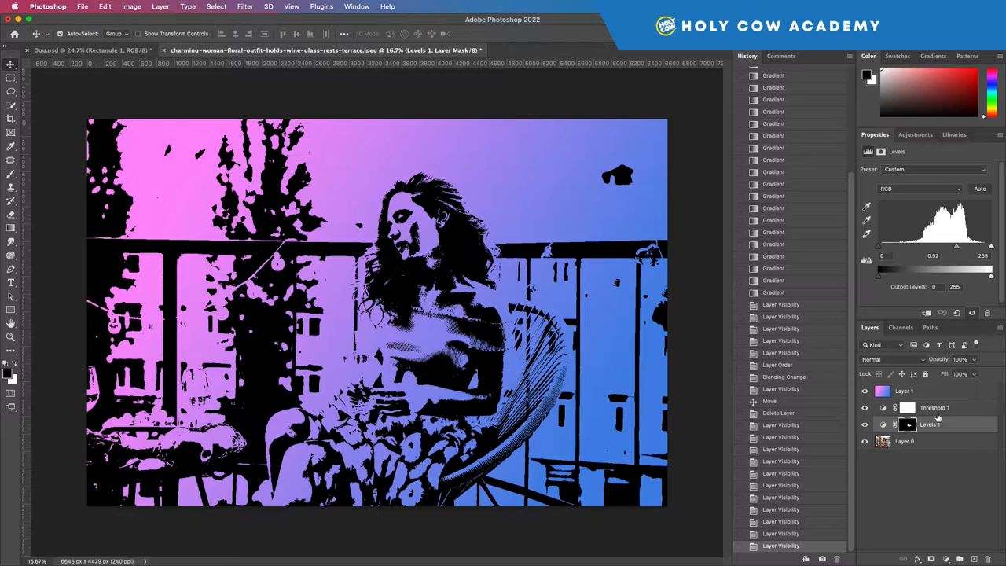
left_click(924, 390)
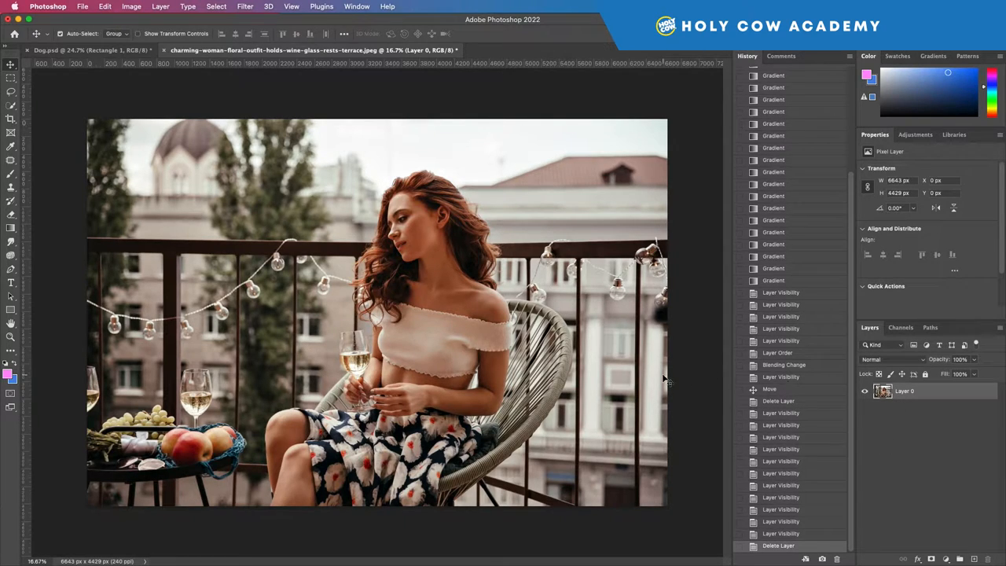
mouse_move(485, 340)
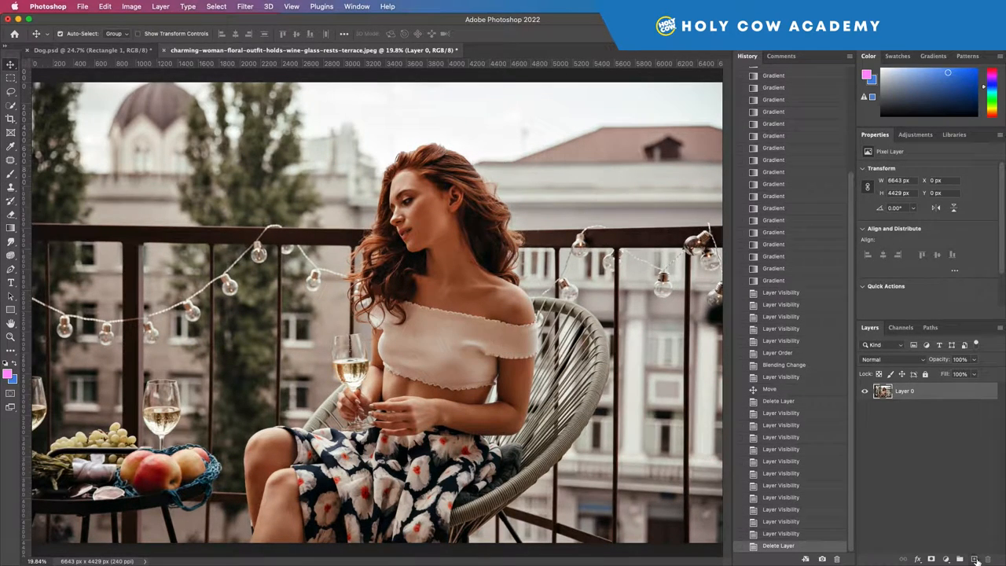
- Add a blank layer above the balcony photo and set a pink background colour
left_click(961, 558)
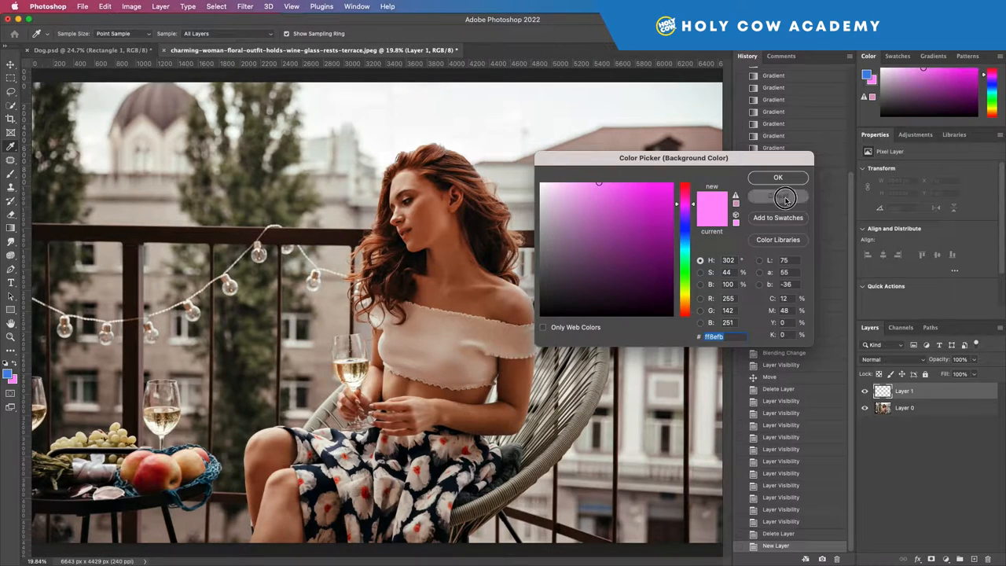
left_click(776, 176)
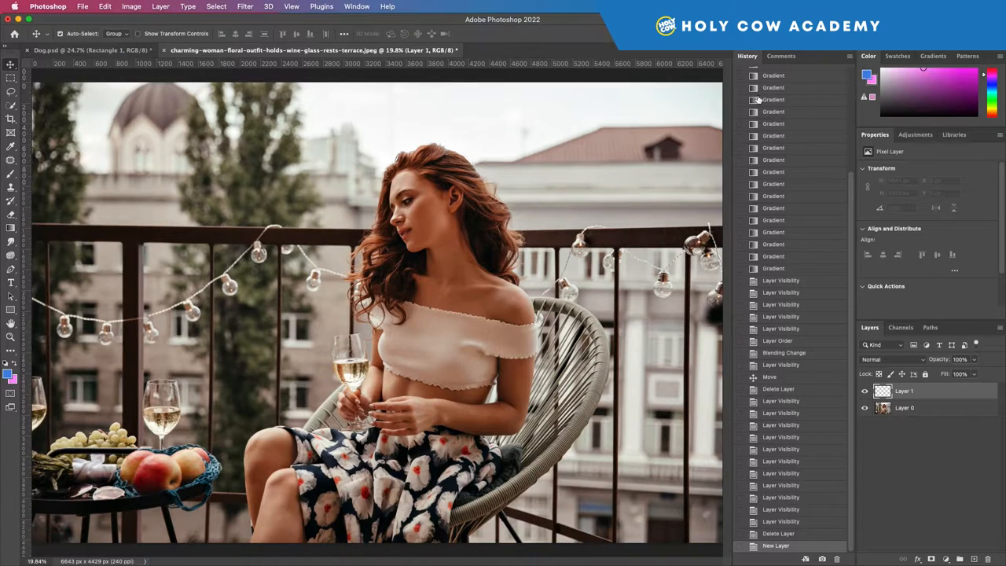
mouse_move(500, 89)
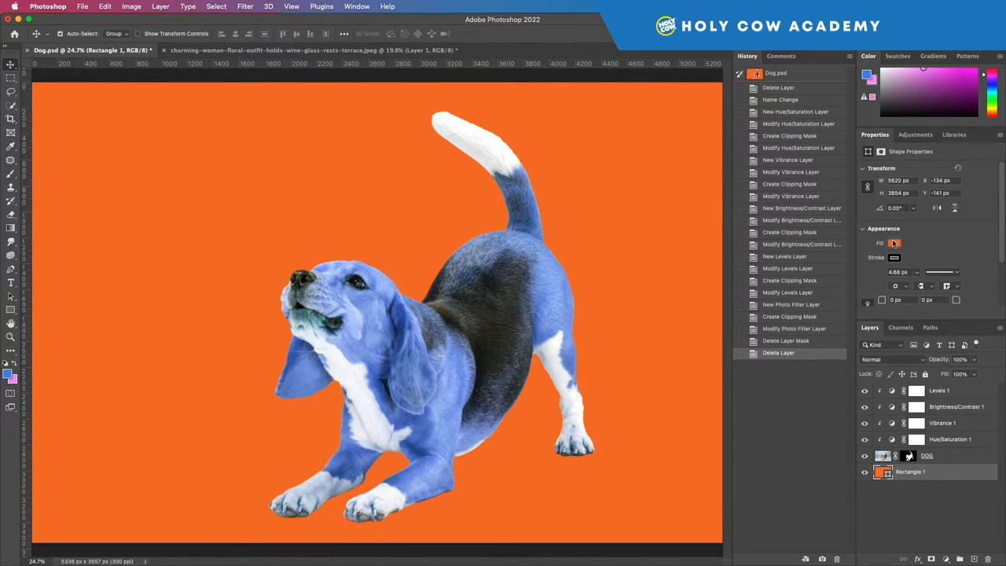
- Copy the orange rectangle's fill hex code in Dog.psd and return to the balcony document
left_click(894, 242)
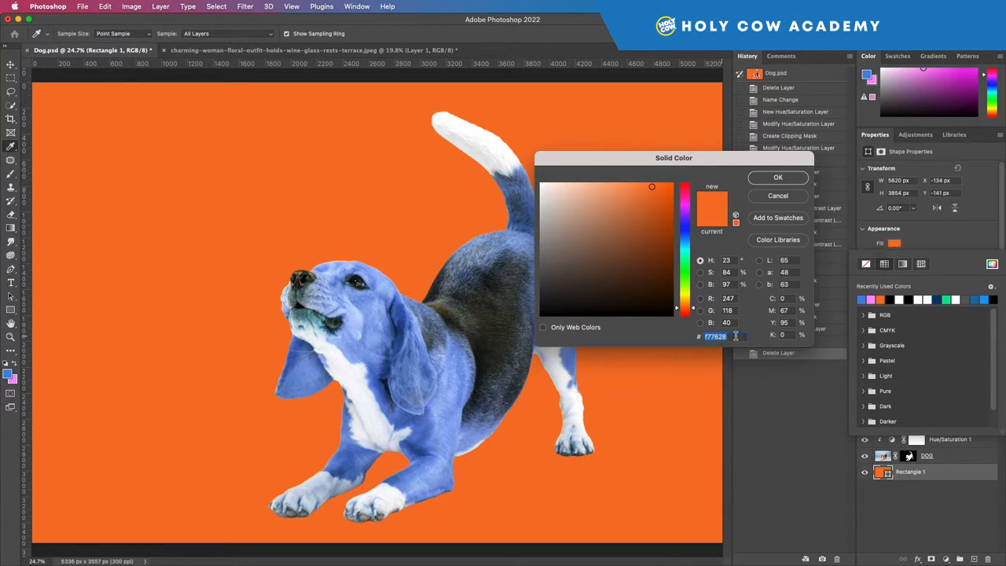
left_click(776, 176)
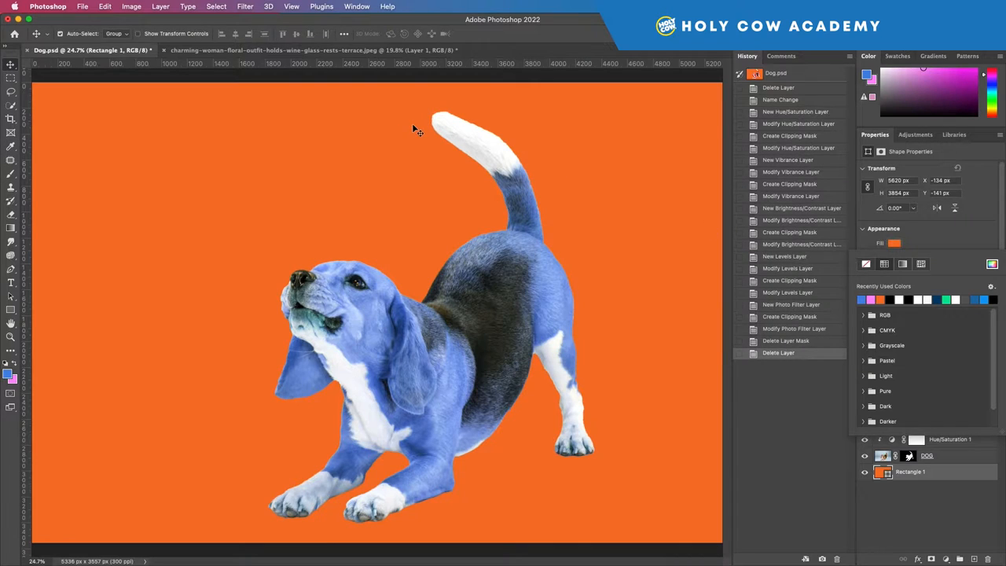
left_click(311, 50)
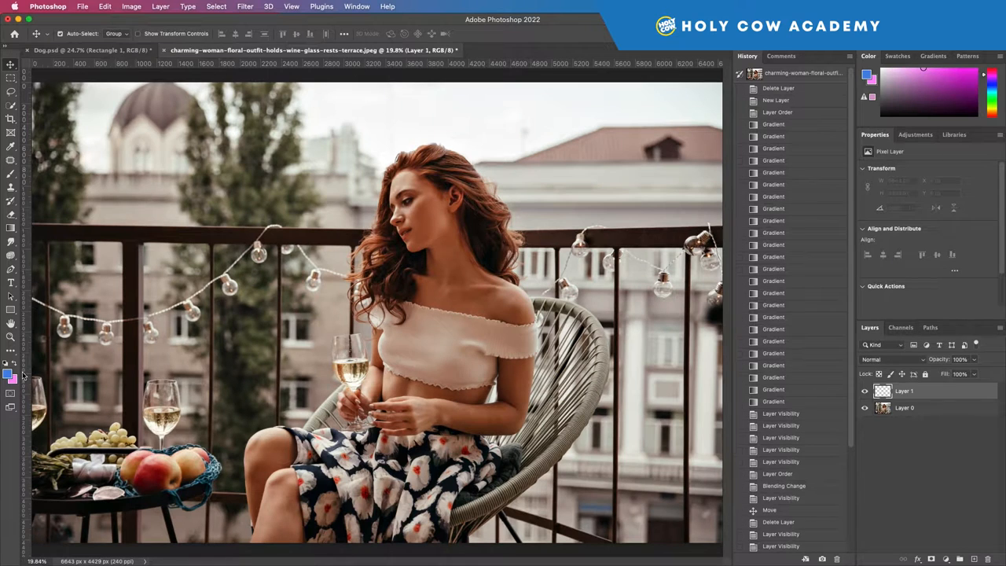
- Set the background colour to the copied orange hex code
left_click(15, 382)
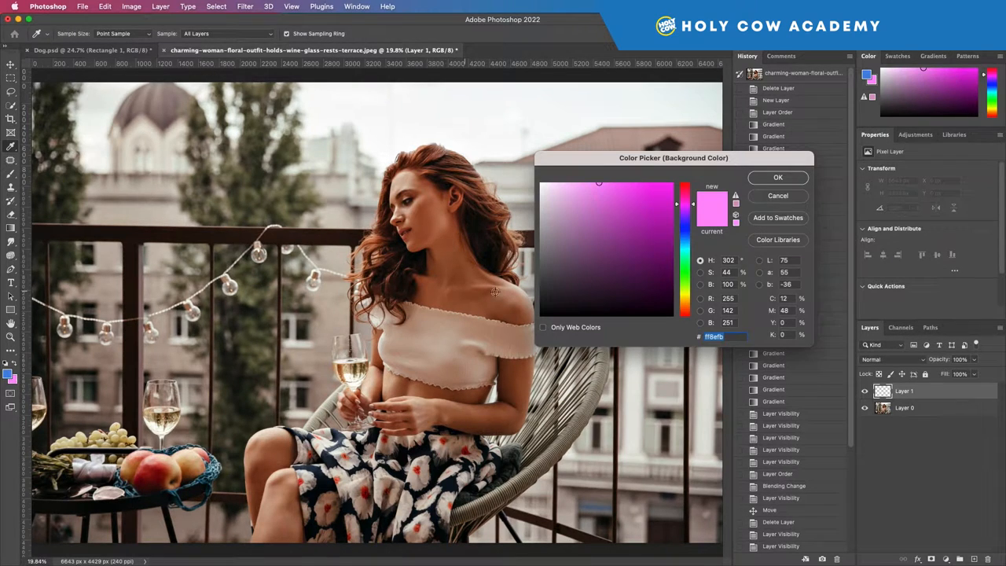
left_click(651, 187)
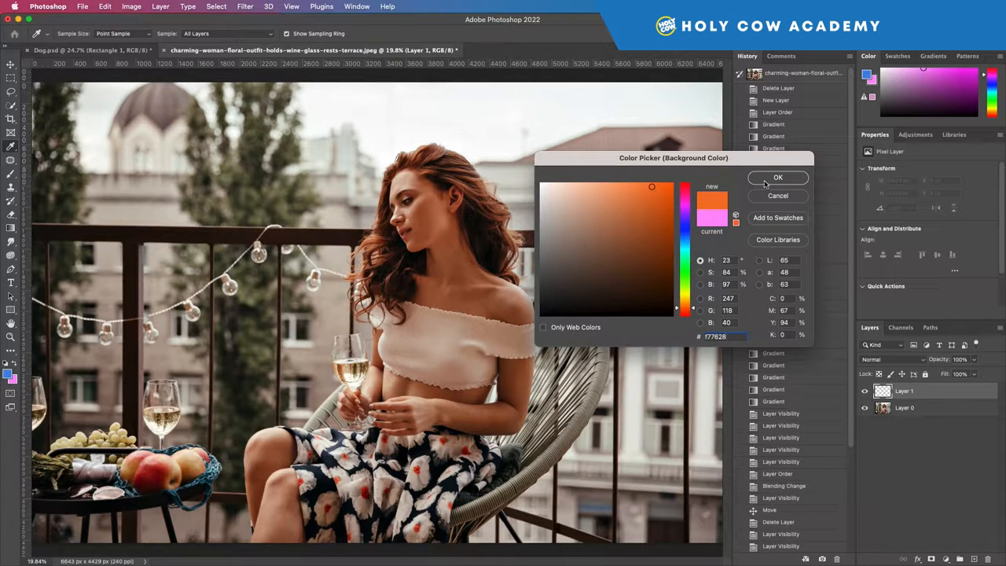
left_click(777, 176)
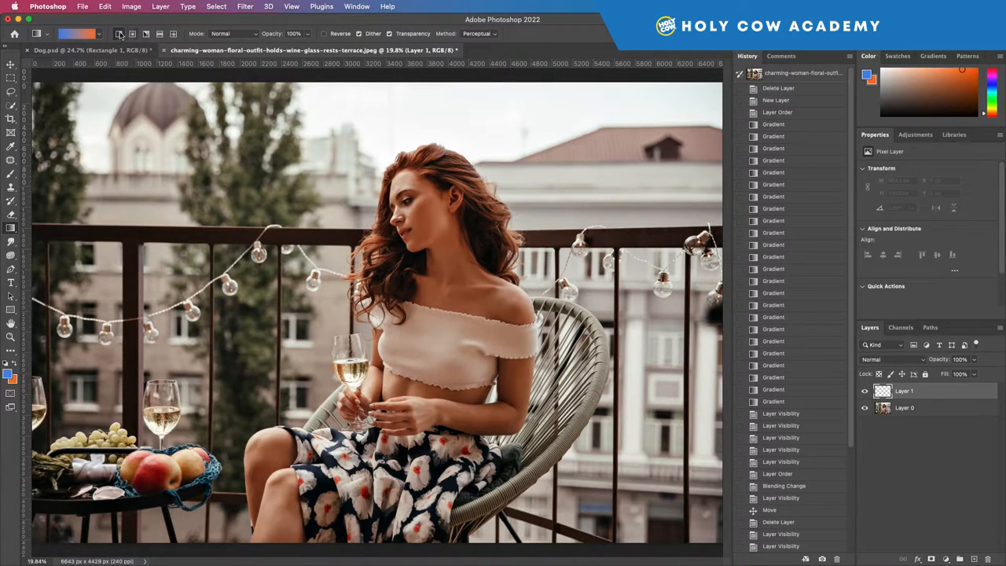
- Draw blue-orange gradients on Layer 1: radial, horizontal bands, then two diagonal directions
left_click_drag(287, 214, 286, 361)
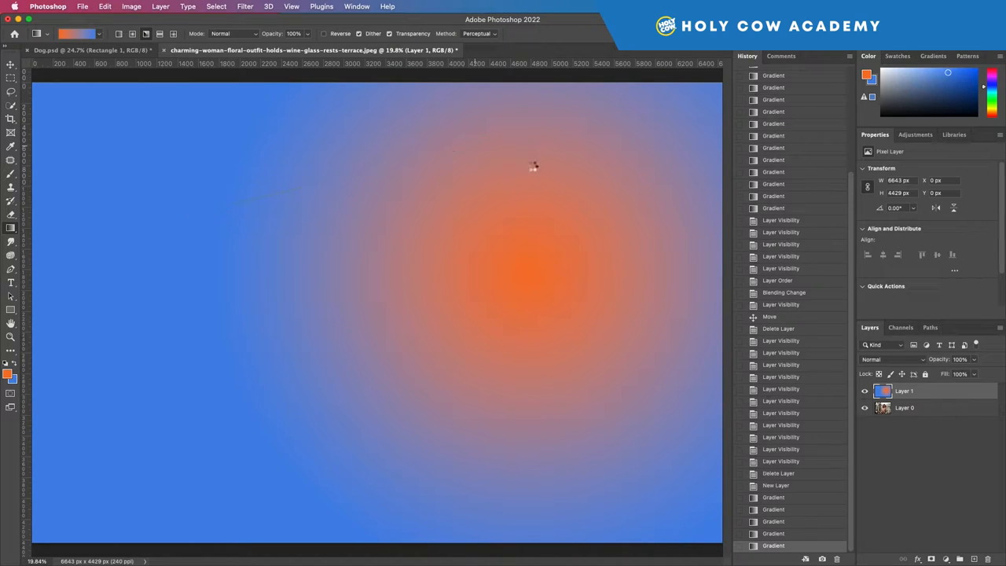
left_click_drag(533, 165, 591, 302)
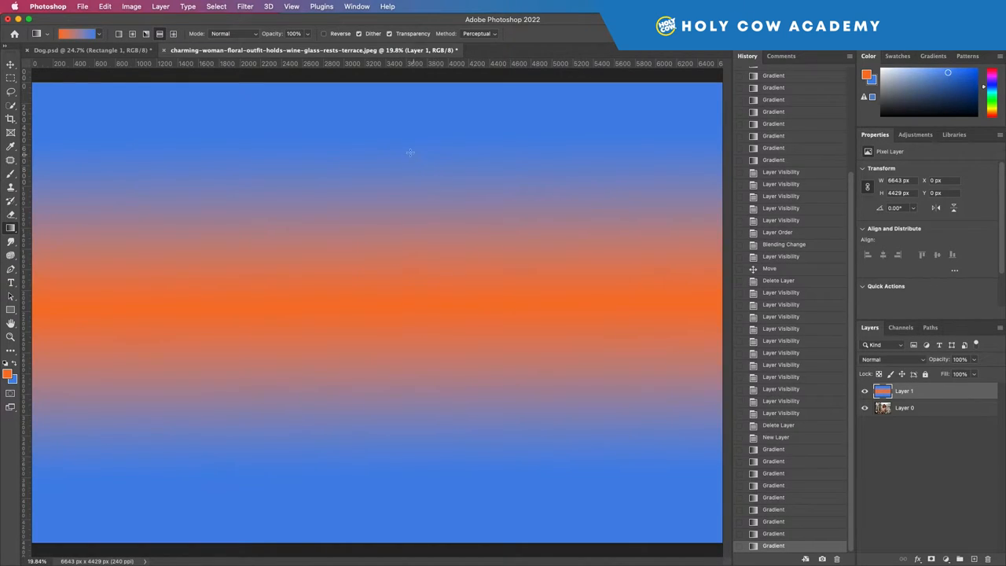
mouse_move(566, 330)
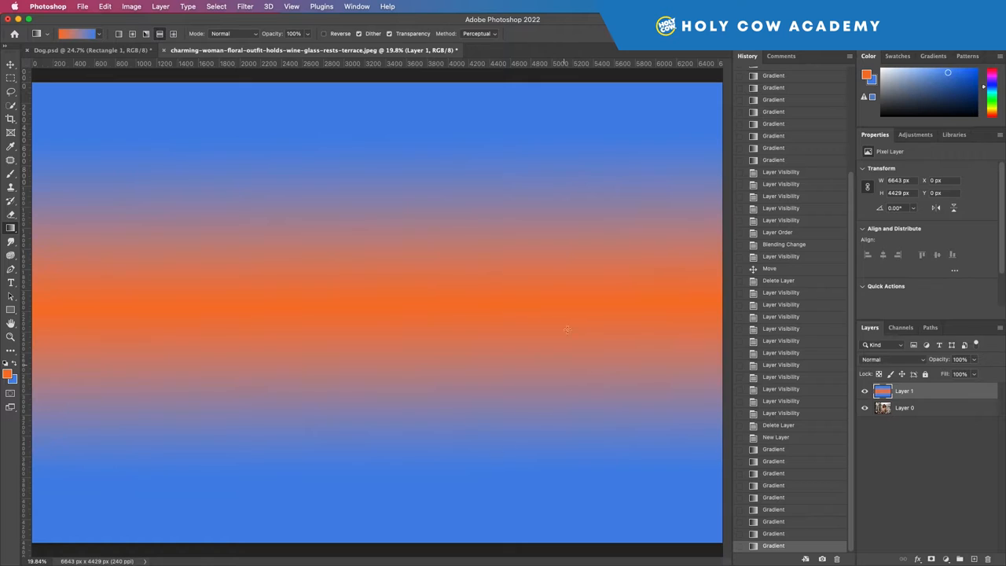
left_click_drag(343, 317, 511, 210)
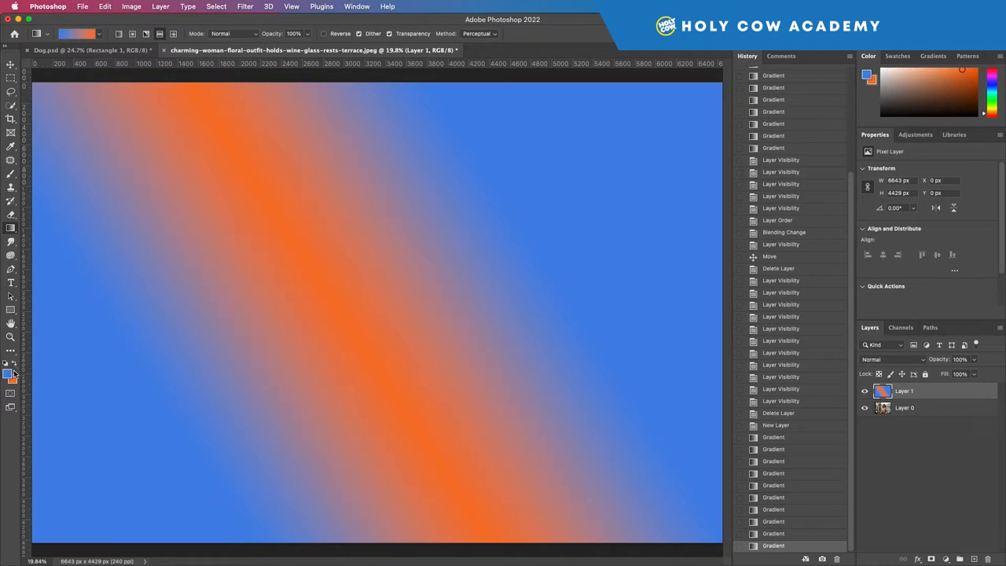
left_click_drag(136, 383, 374, 250)
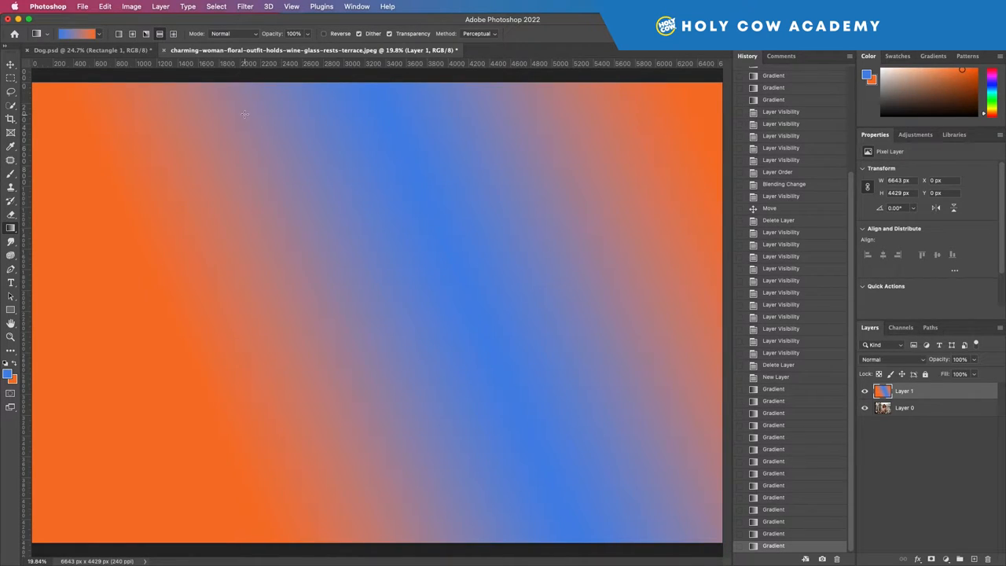
mouse_move(396, 189)
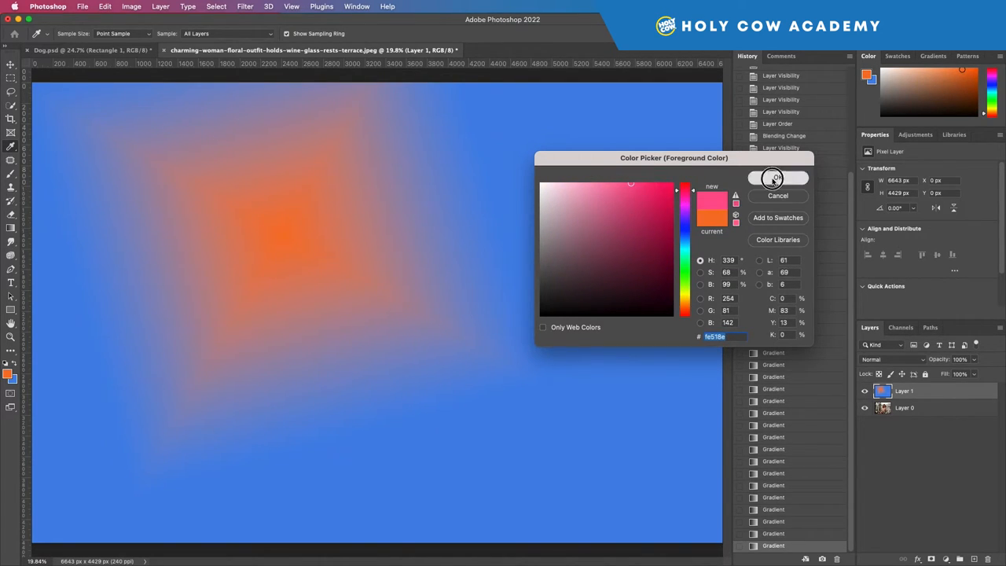
- Switch the foreground to pink for a blue-to-pink gradient, then hide Layer 1
left_click(776, 177)
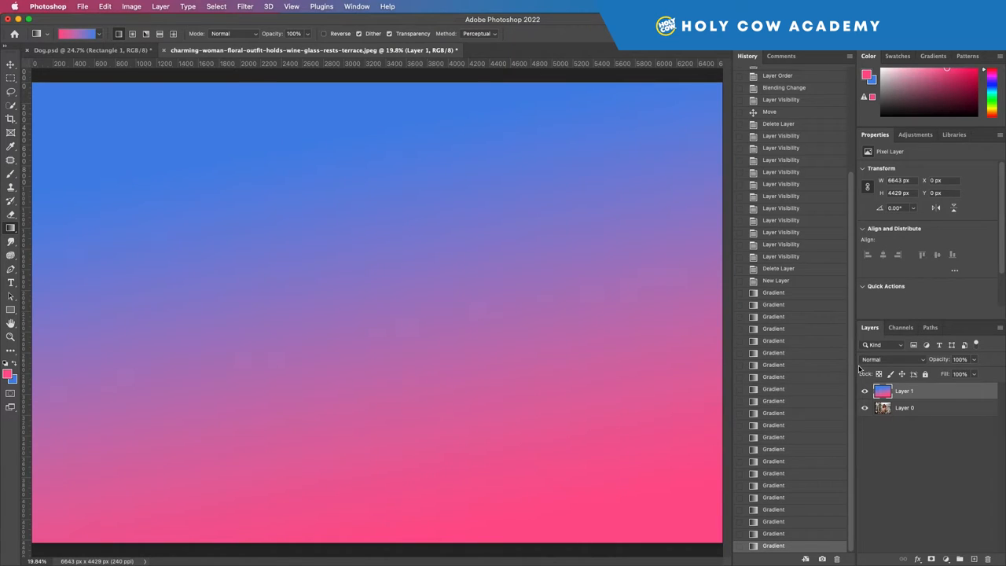
left_click(865, 390)
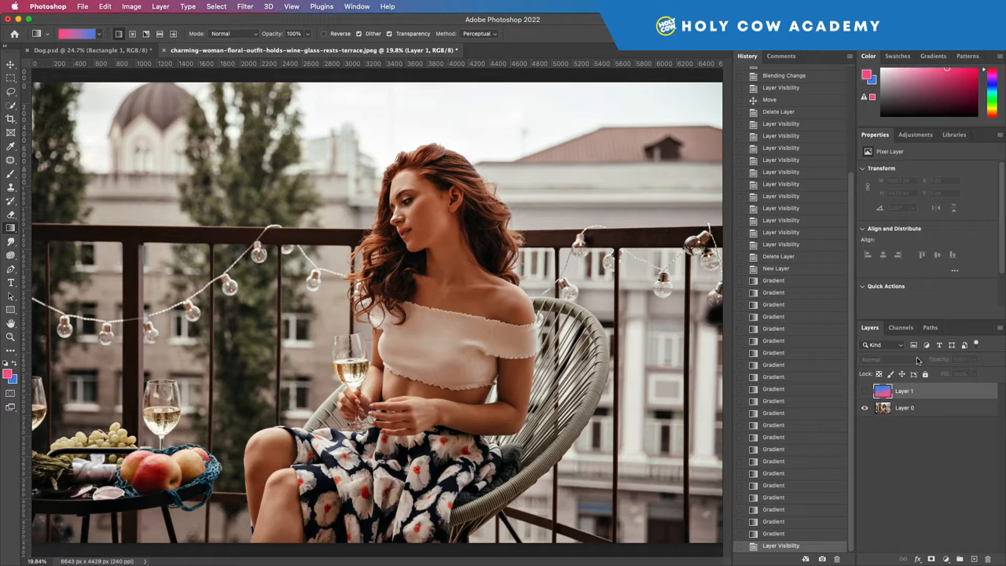
- Add a Threshold adjustment layer above the balcony photo layer
left_click(904, 407)
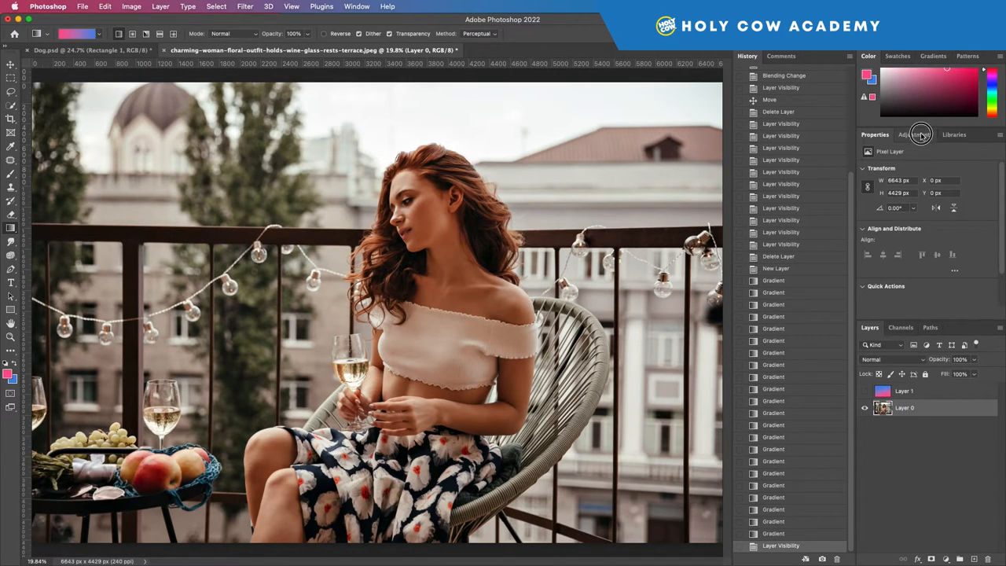
left_click(914, 136)
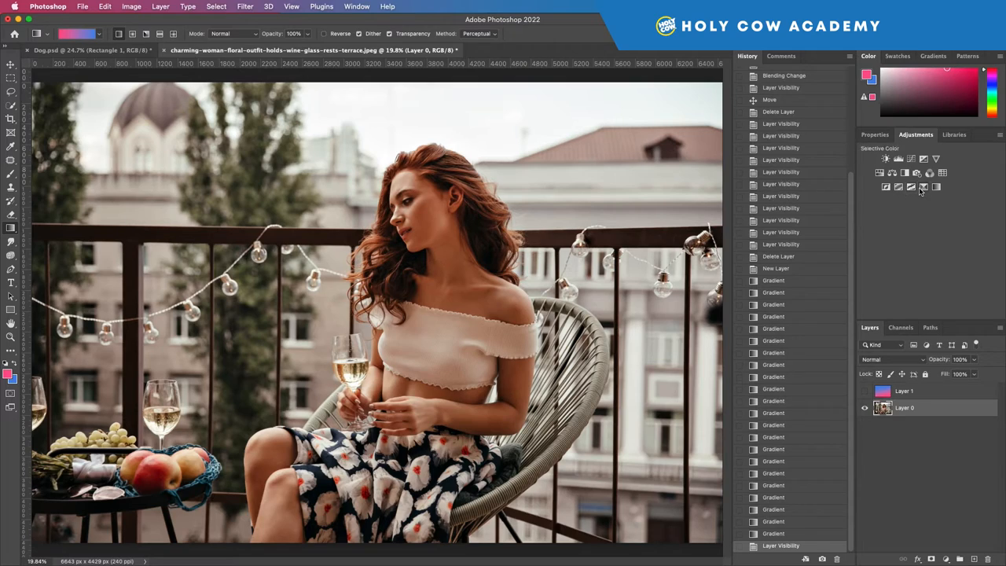
left_click(924, 188)
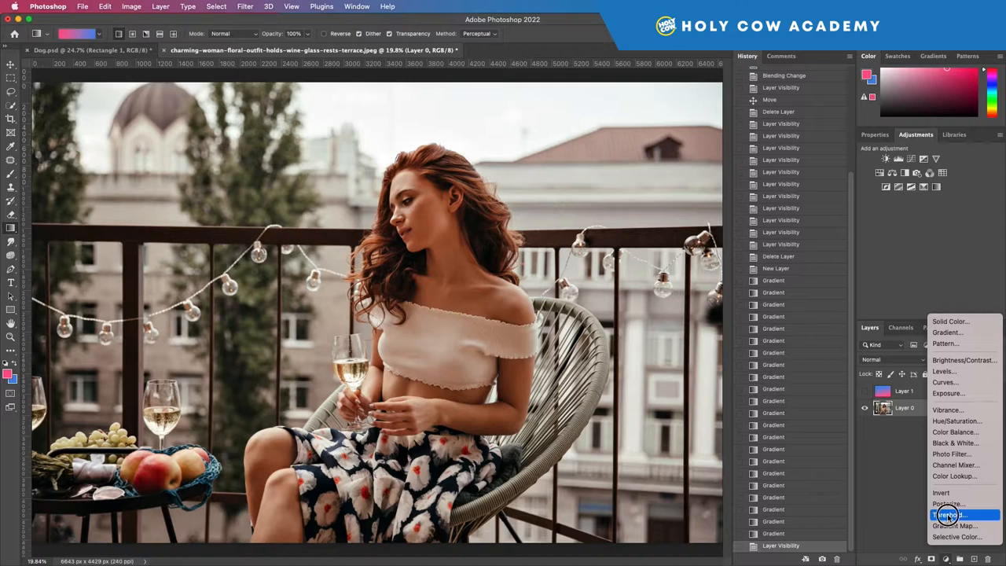
left_click(948, 515)
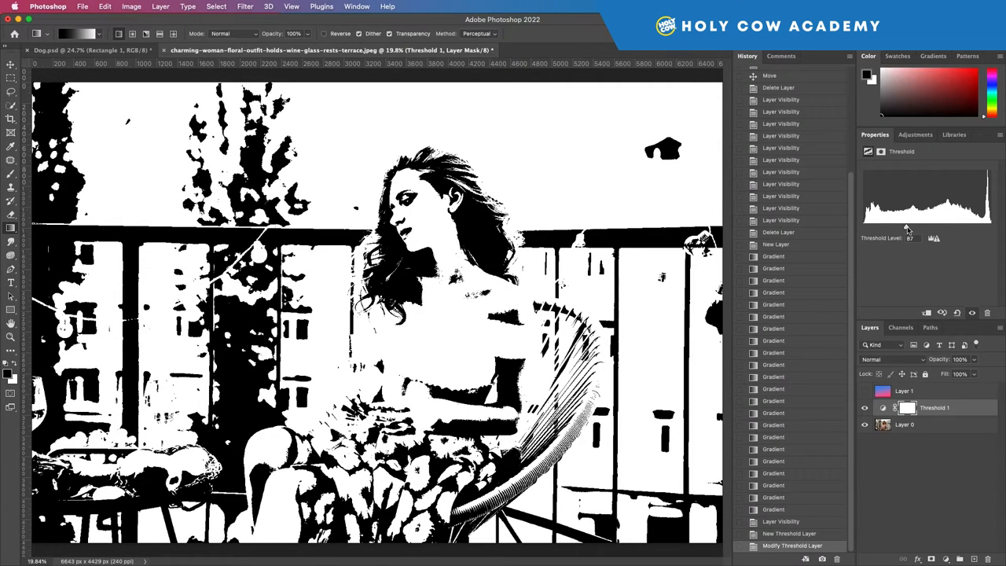
- Slide the Threshold Level back and forth until the black-and-white split looks balanced
left_click_drag(908, 239, 909, 228)
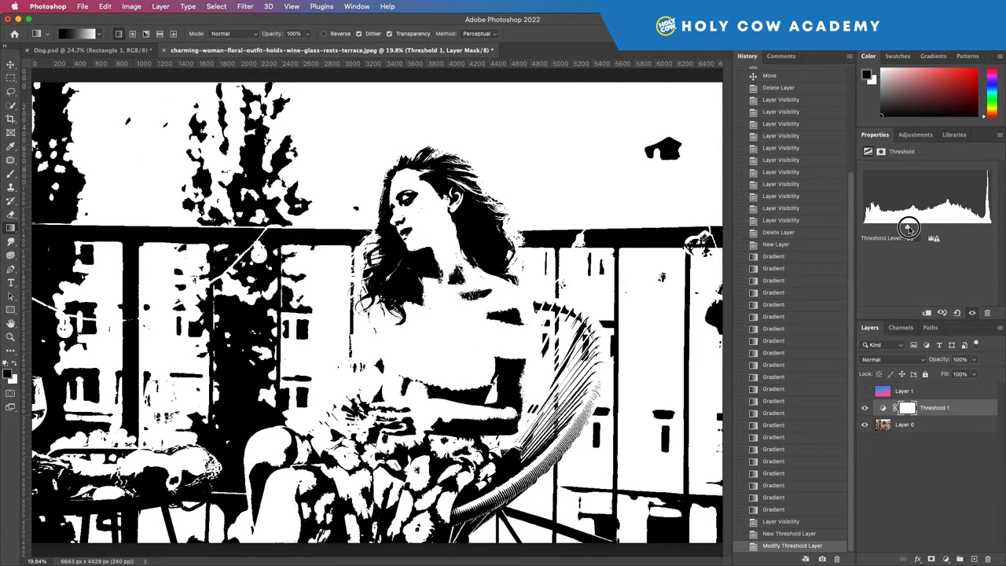
left_click_drag(908, 227, 943, 228)
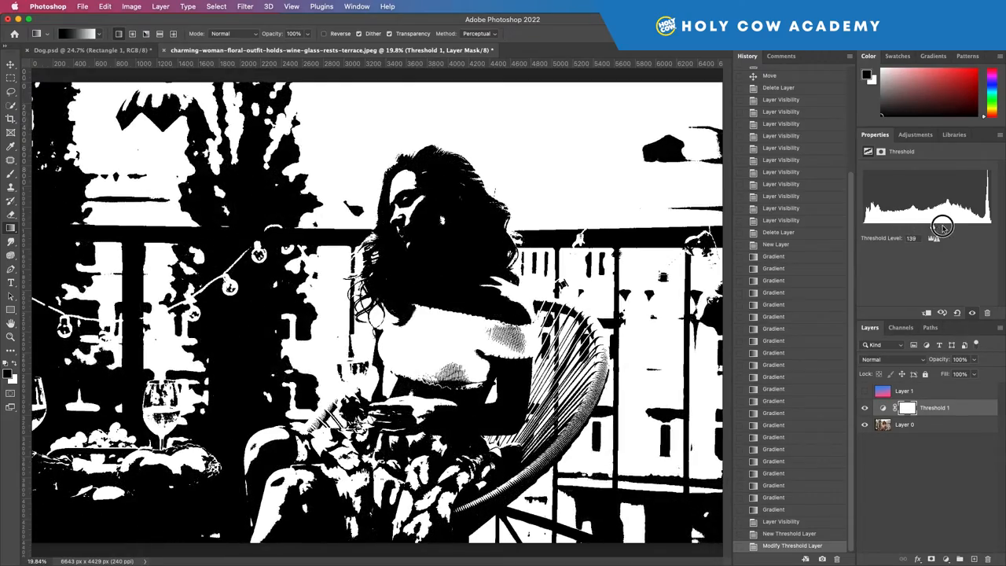
left_click_drag(941, 228, 940, 228)
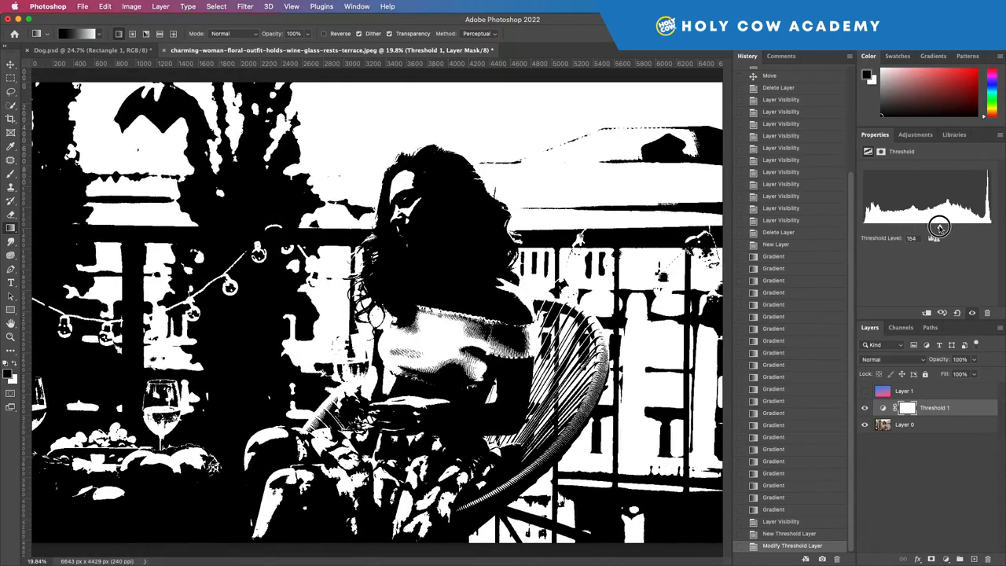
left_click_drag(940, 238, 896, 239)
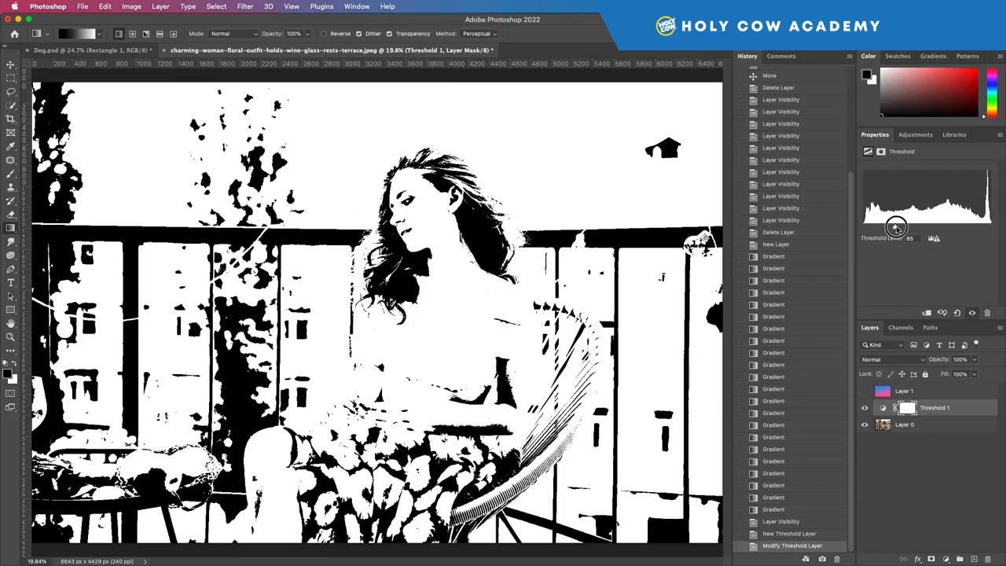
left_click_drag(896, 227, 904, 226)
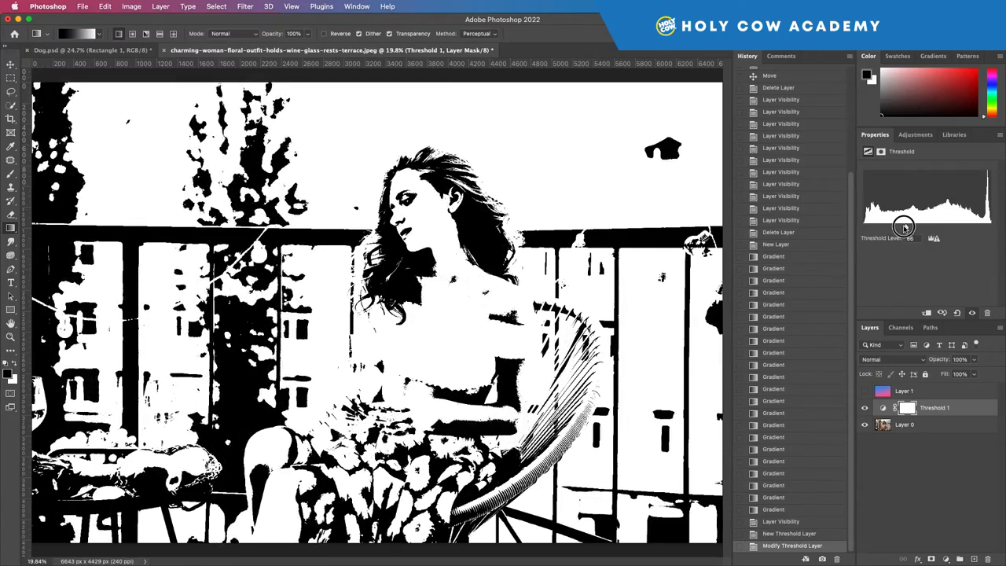
left_click_drag(904, 237, 921, 238)
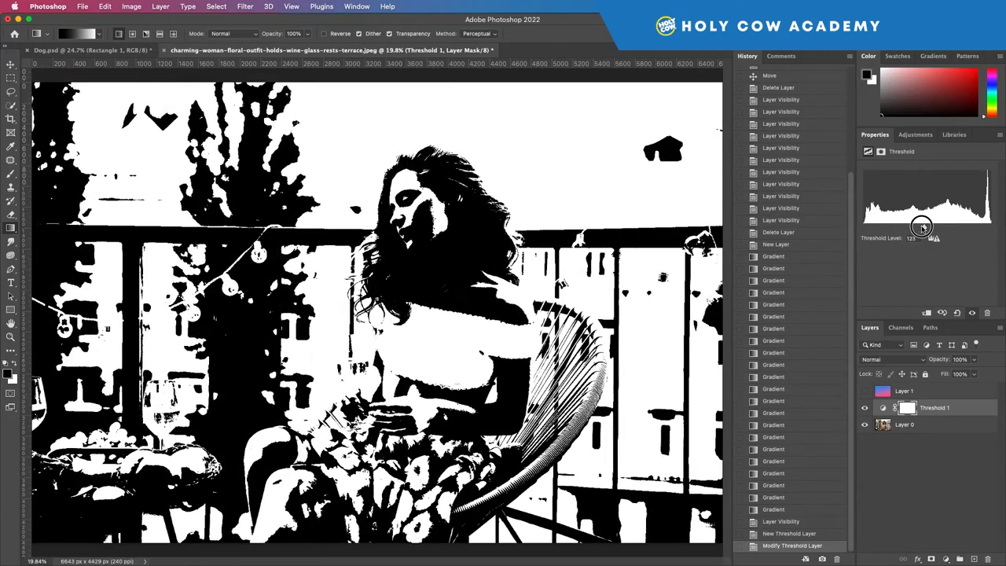
left_click_drag(921, 228, 934, 237)
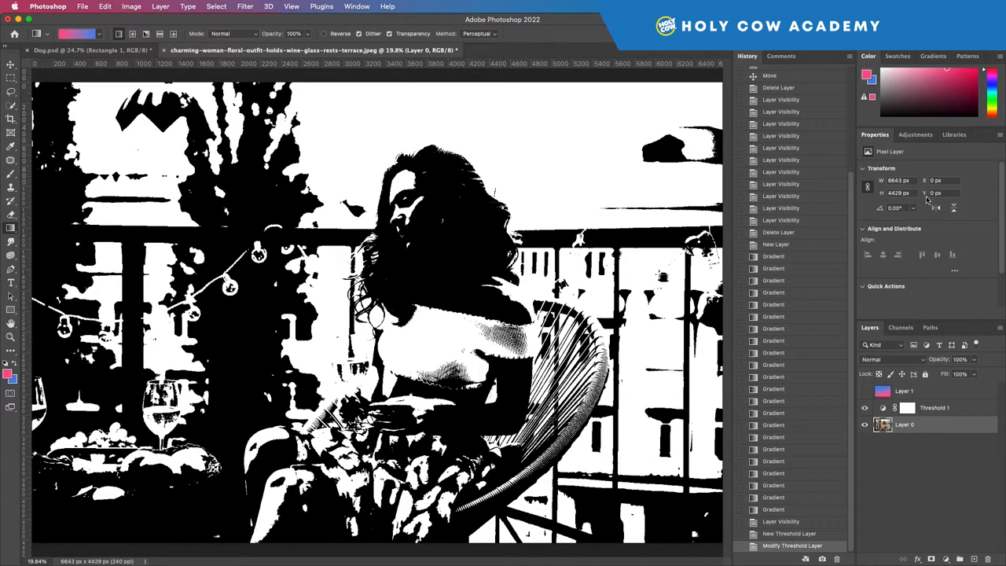
left_click(915, 135)
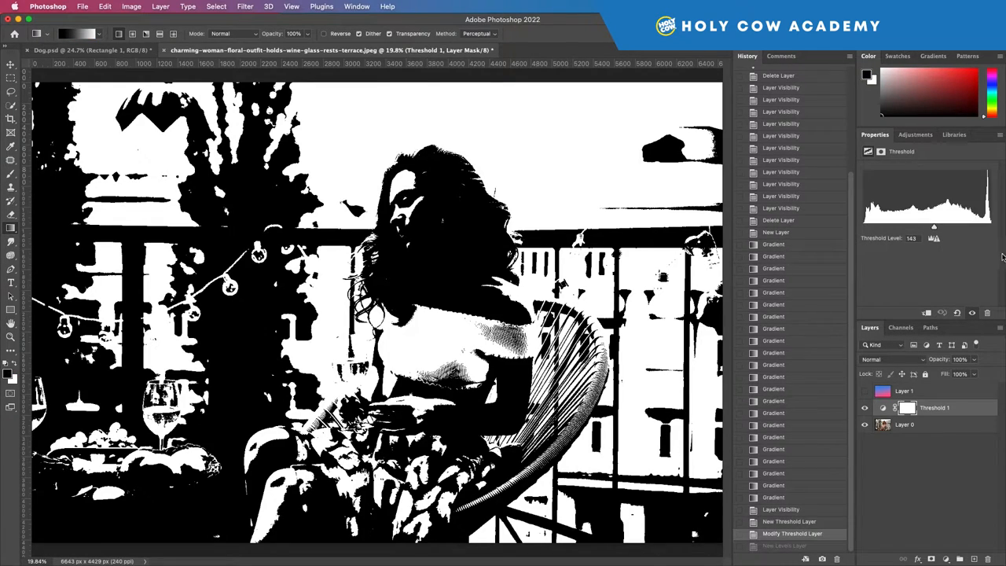
- Hide Threshold 1 and make Layer 0 active for selecting the woman's white top
left_click(864, 407)
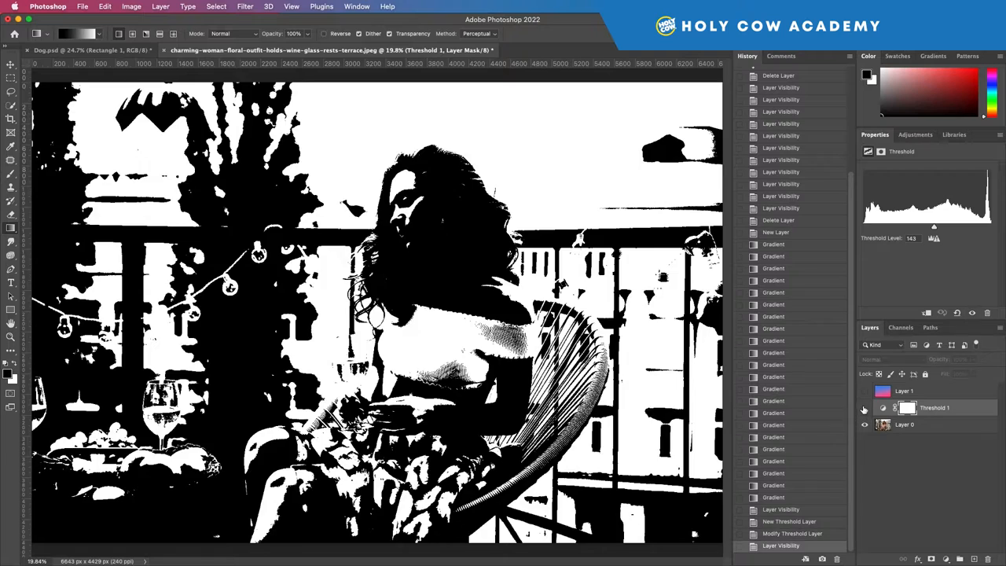
left_click(865, 407)
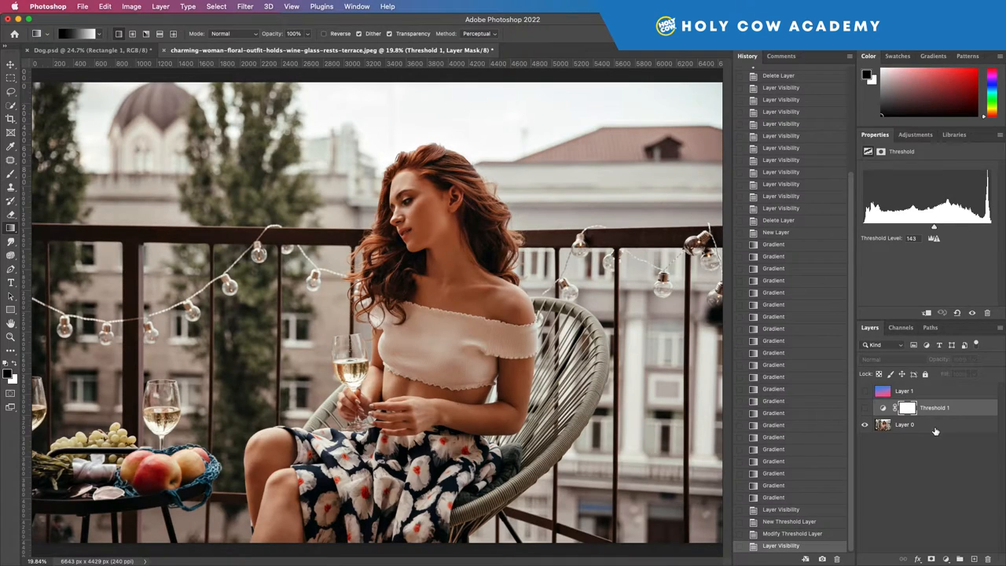
left_click(905, 425)
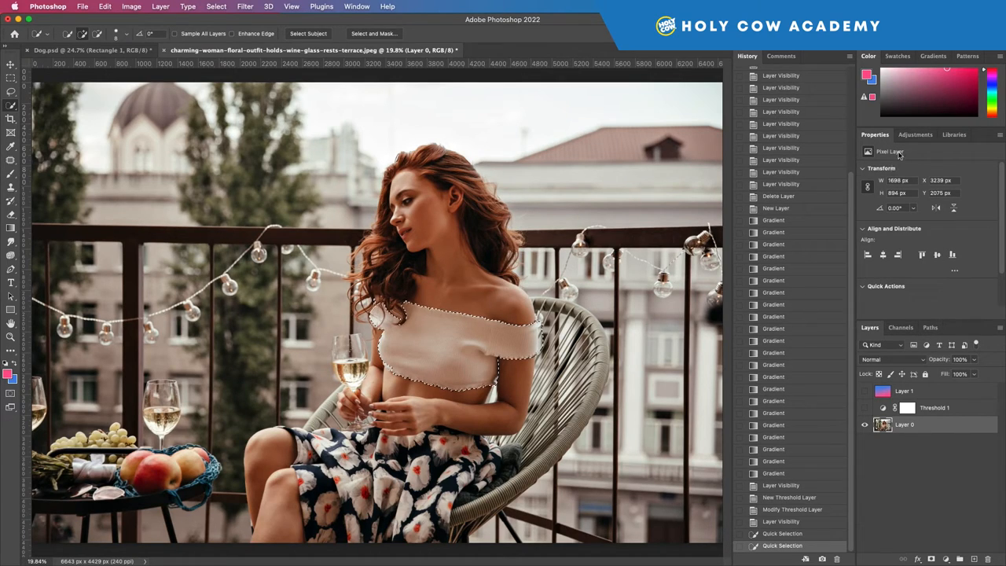
- Create a Levels layer masked to her top, brighten its midtones, and re-show Threshold 1
left_click(915, 135)
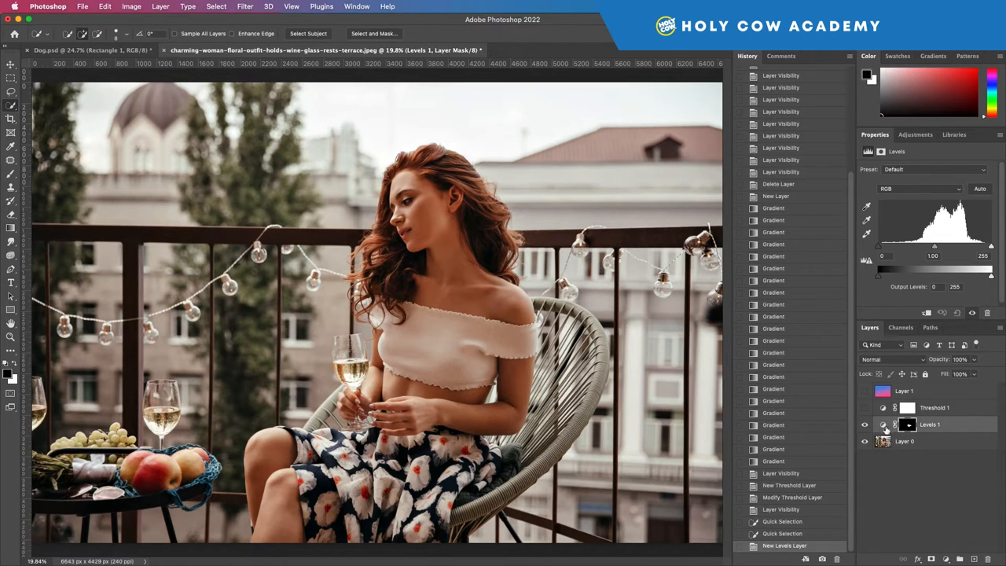
left_click(905, 424)
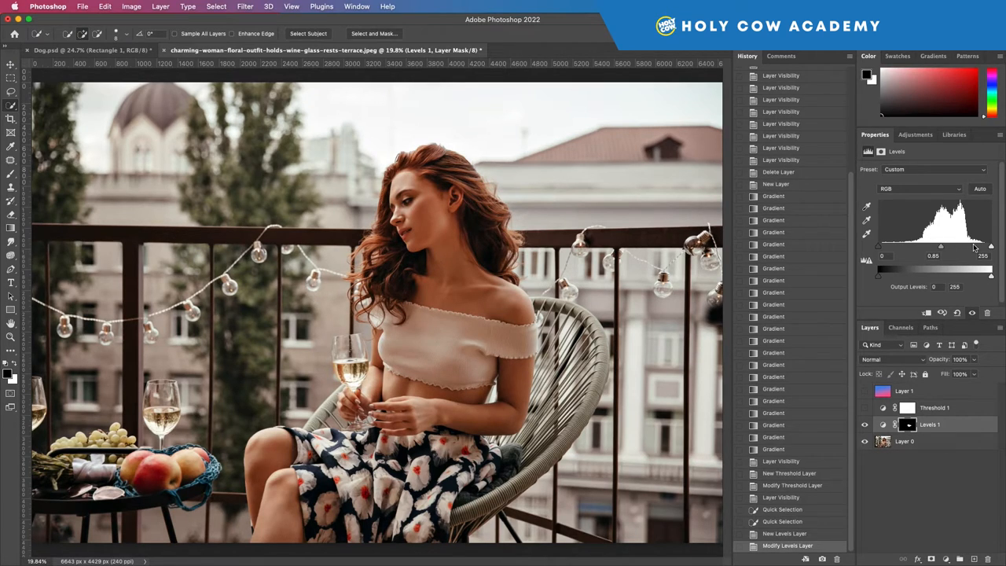
left_click_drag(984, 245, 973, 245)
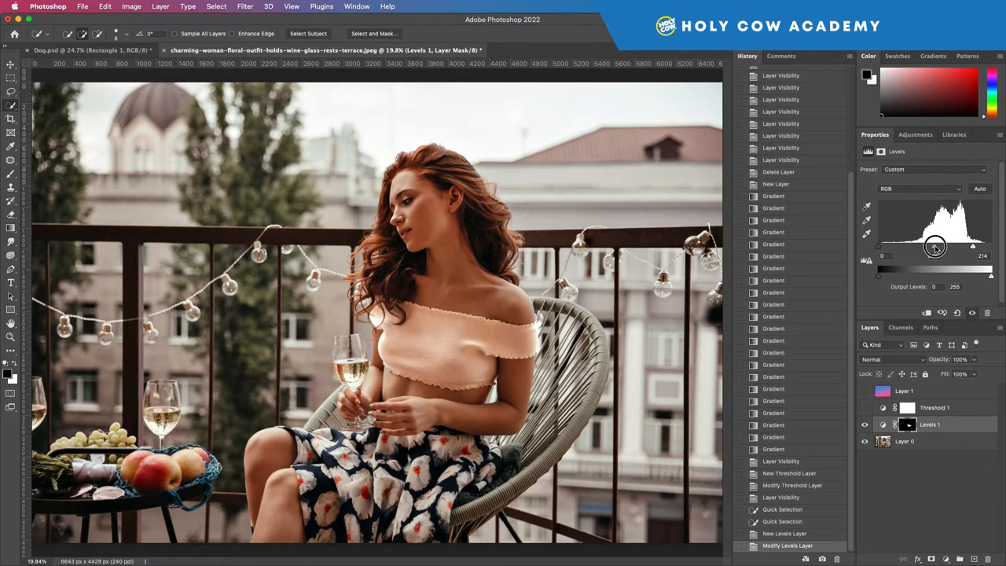
left_click(865, 407)
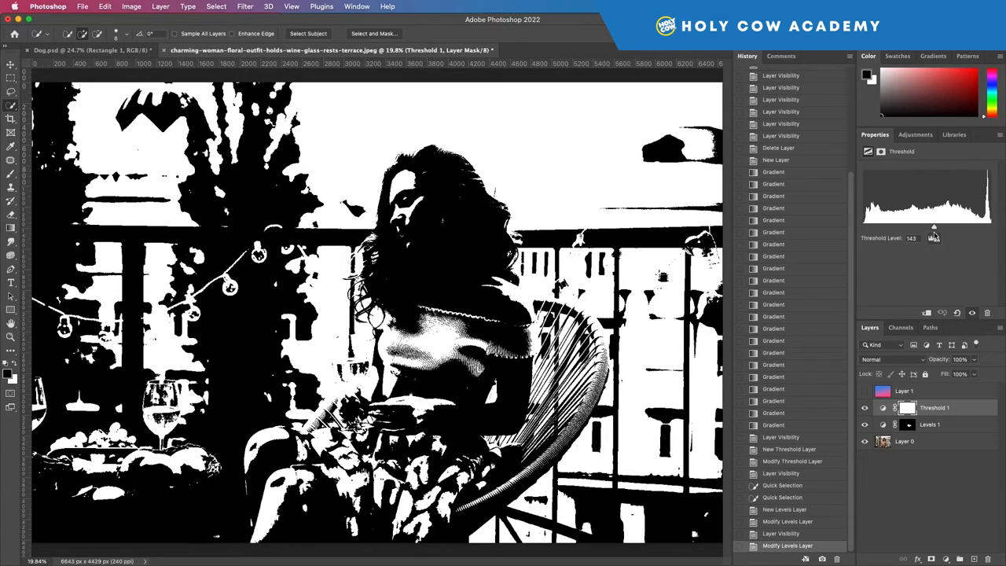
- Lower the threshold level, then shift Levels 1 midtones and raise its darkest output level
left_click_drag(933, 228, 905, 228)
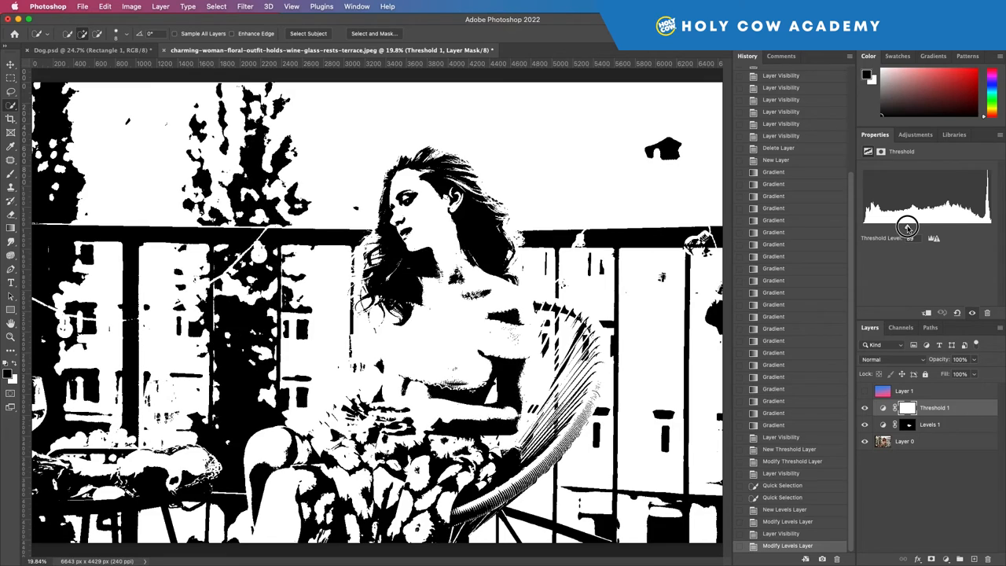
left_click(931, 425)
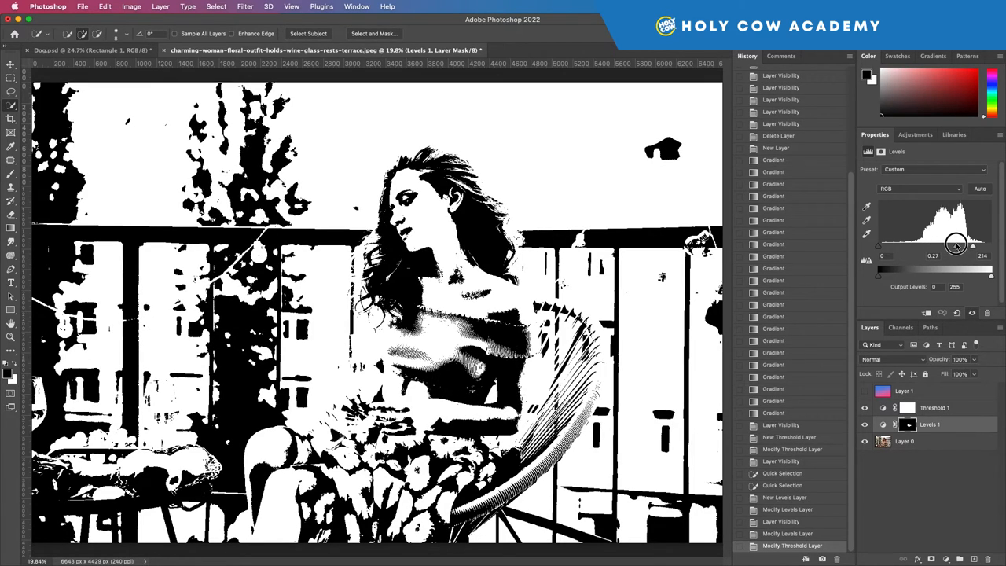
left_click_drag(955, 245, 965, 246)
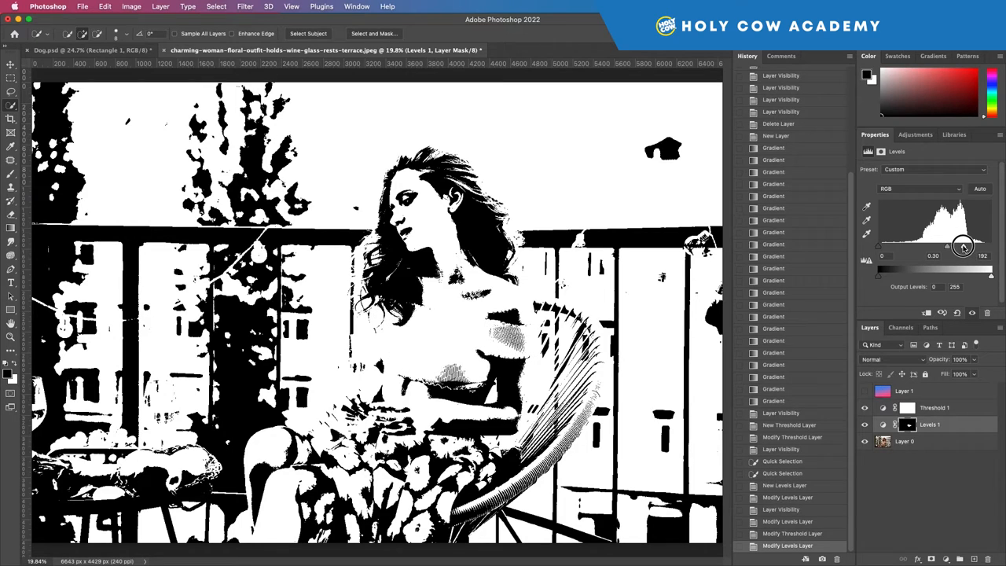
left_click_drag(962, 247, 973, 247)
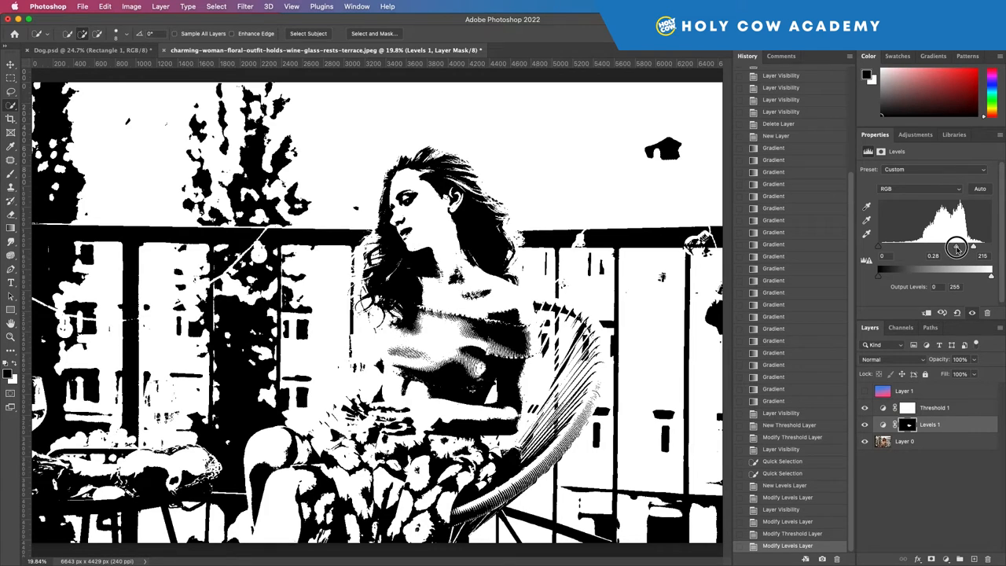
left_click_drag(955, 249, 956, 273)
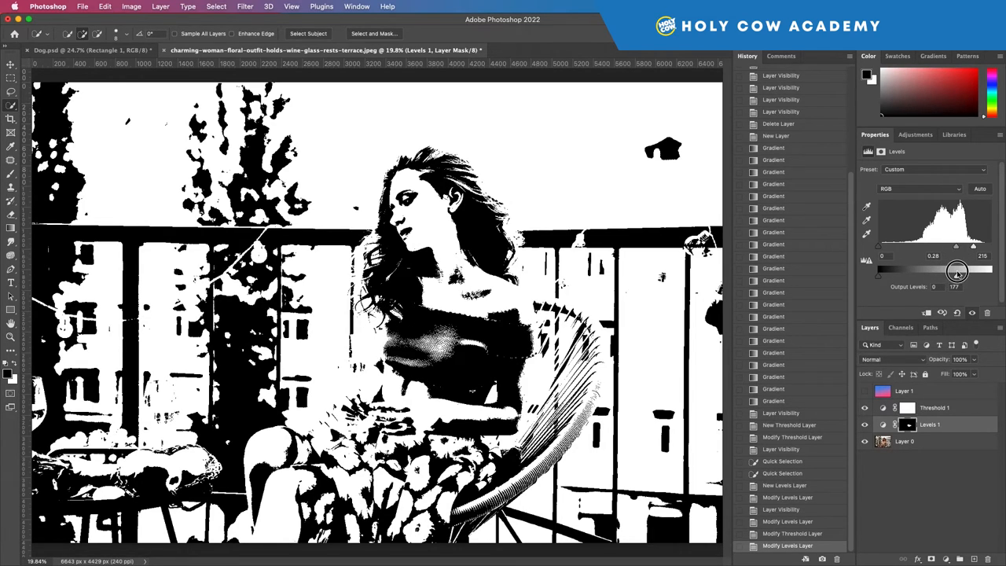
left_click_drag(958, 275, 973, 275)
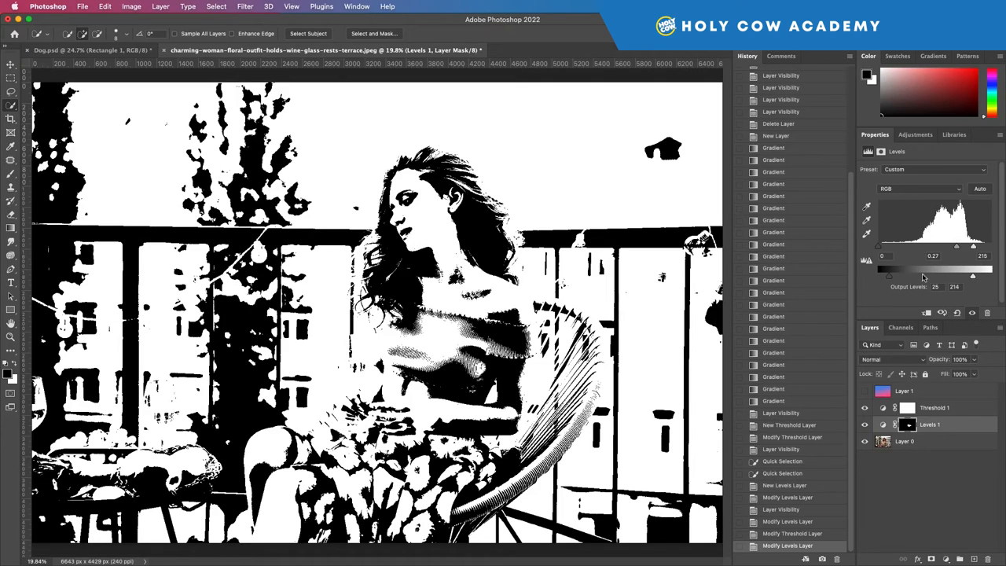
mouse_move(886, 300)
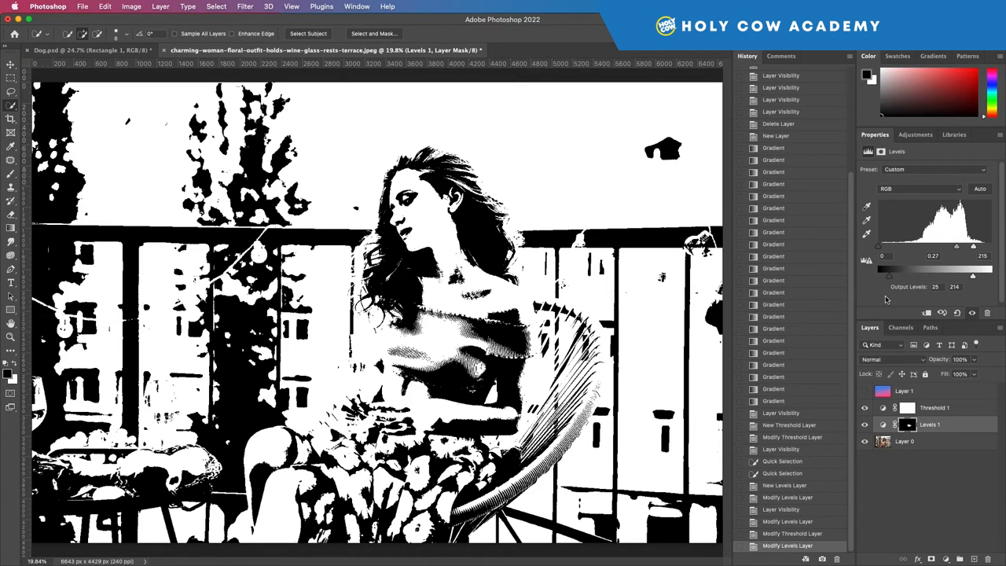
mouse_move(946, 358)
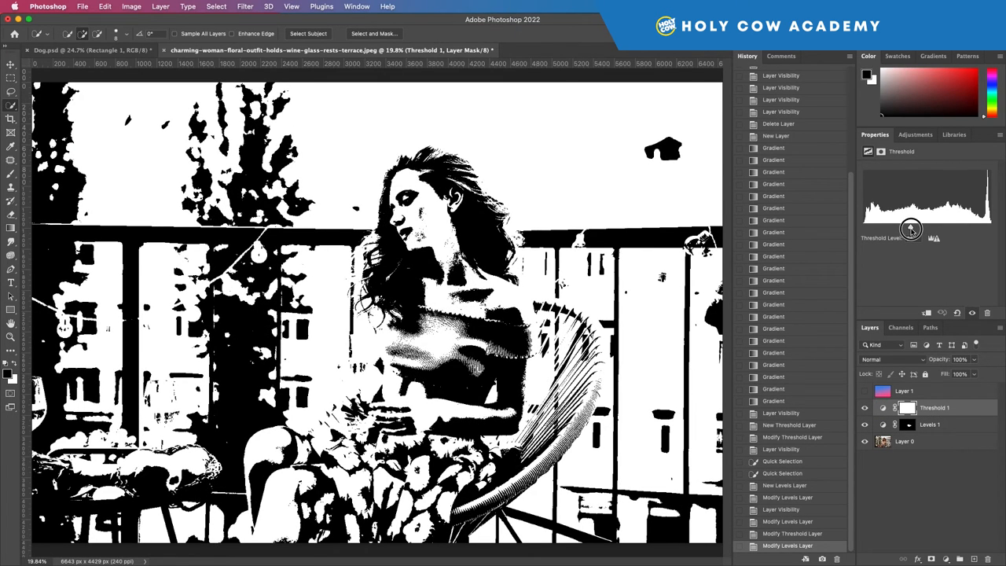
- Retune the Threshold Level so the top's detail reads well in black-and-white
left_click_drag(910, 238, 910, 227)
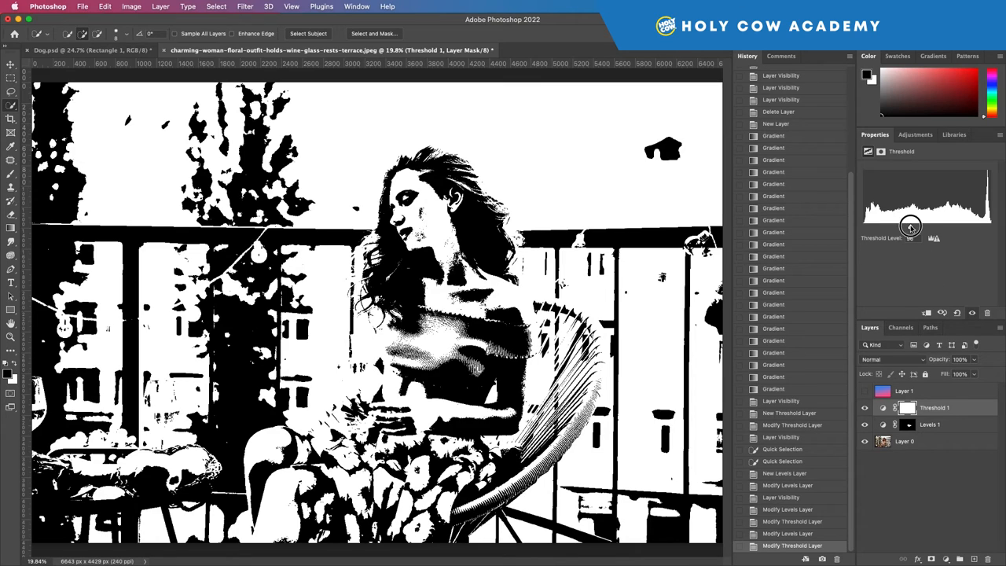
left_click_drag(910, 228, 896, 239)
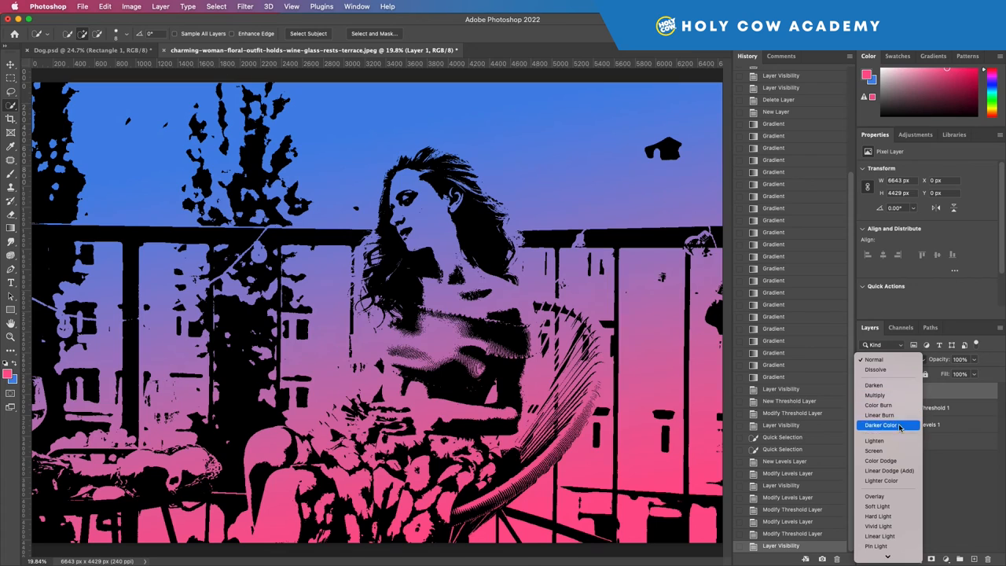
- Make the blue-to-pink gradient layer visible and set its blend mode to Screen
left_click(874, 449)
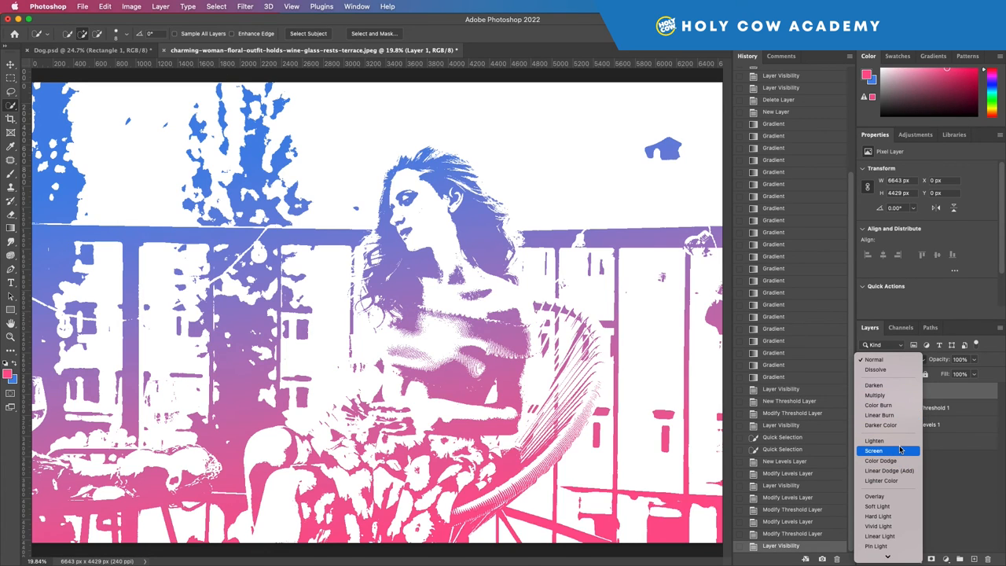
left_click(874, 449)
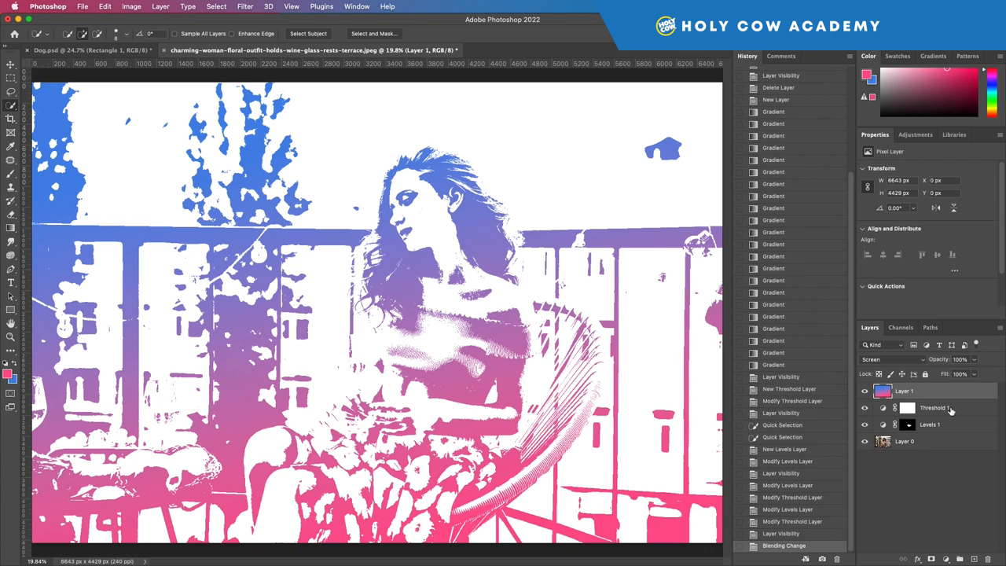
mouse_move(933, 407)
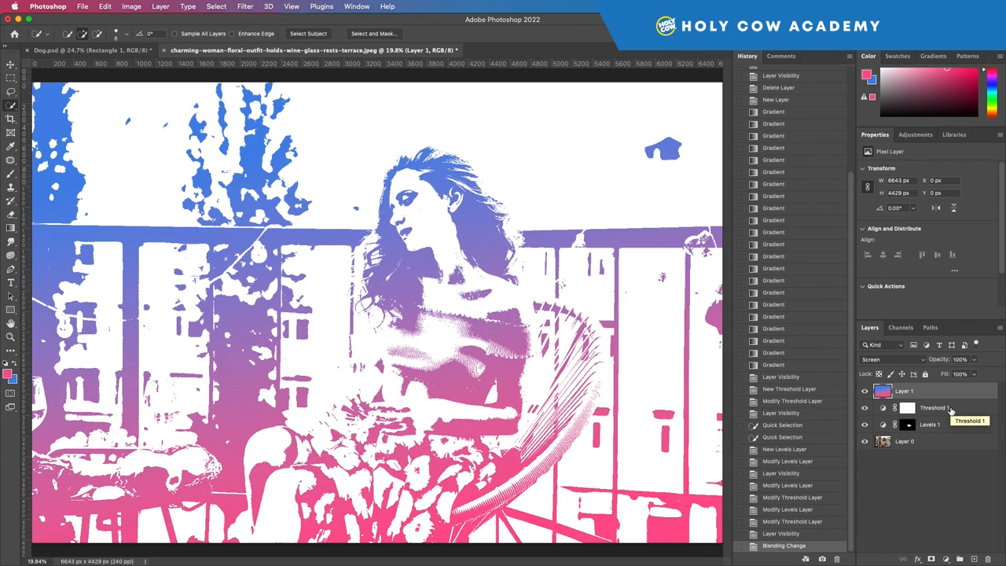